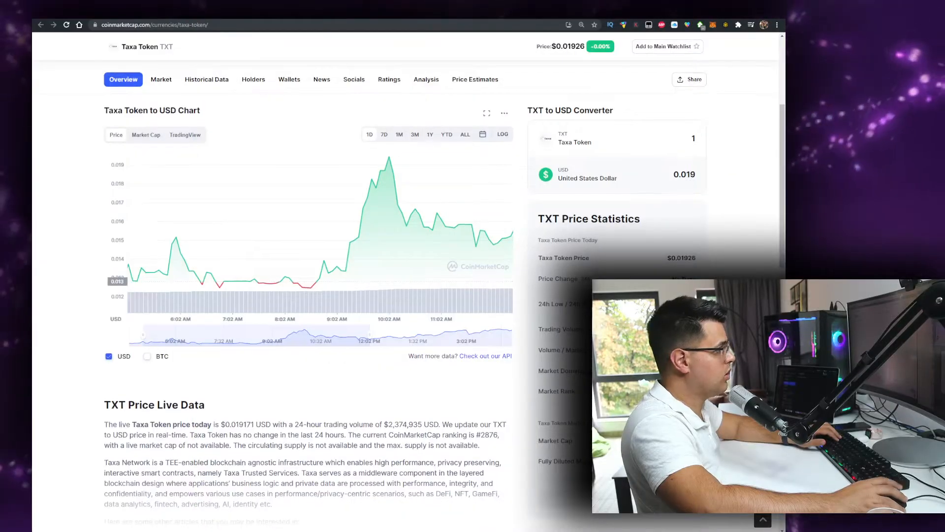
Reach the taxa.network link on the Taxa Token page and land on the project website.
{"action": "scroll", "scroll_direction": "down", "scroll_amount": 3}
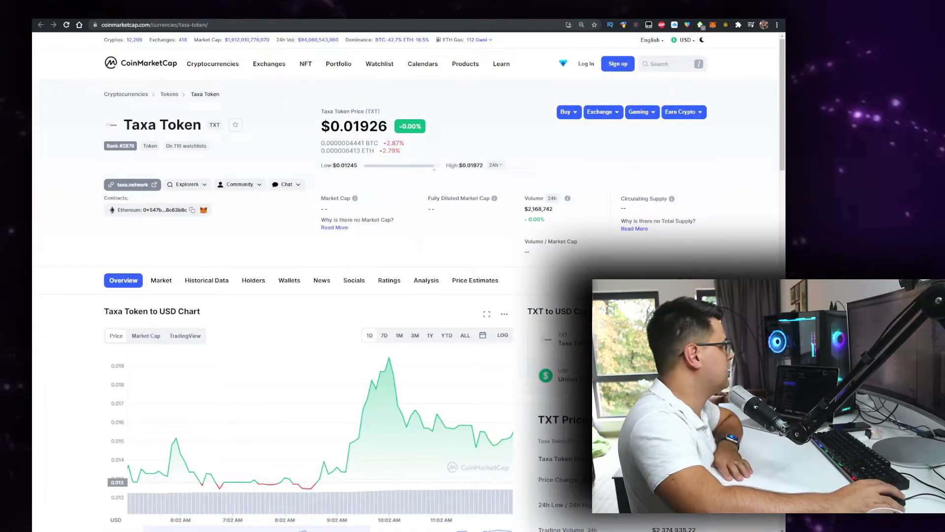
{"action": "scroll", "scroll_direction": "down", "scroll_amount": 3}
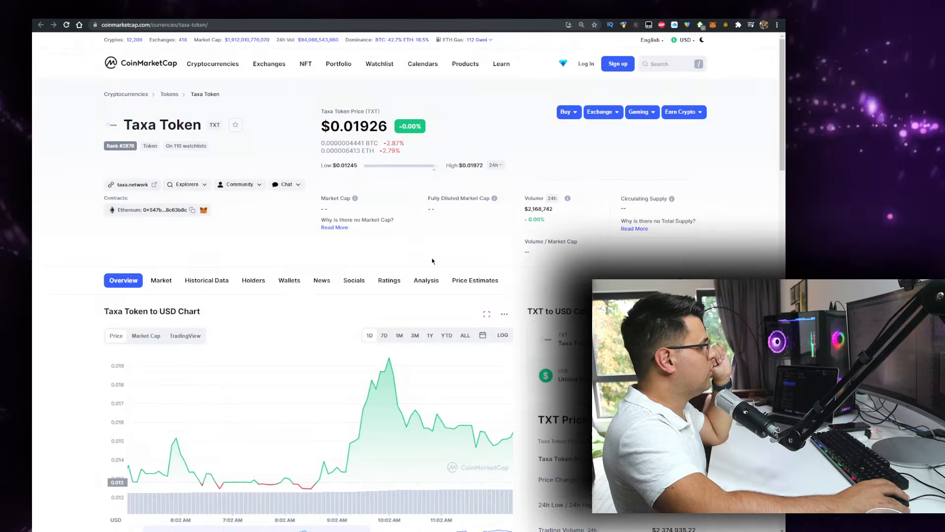
{"action": "left_click", "coordinate": [131, 184]}
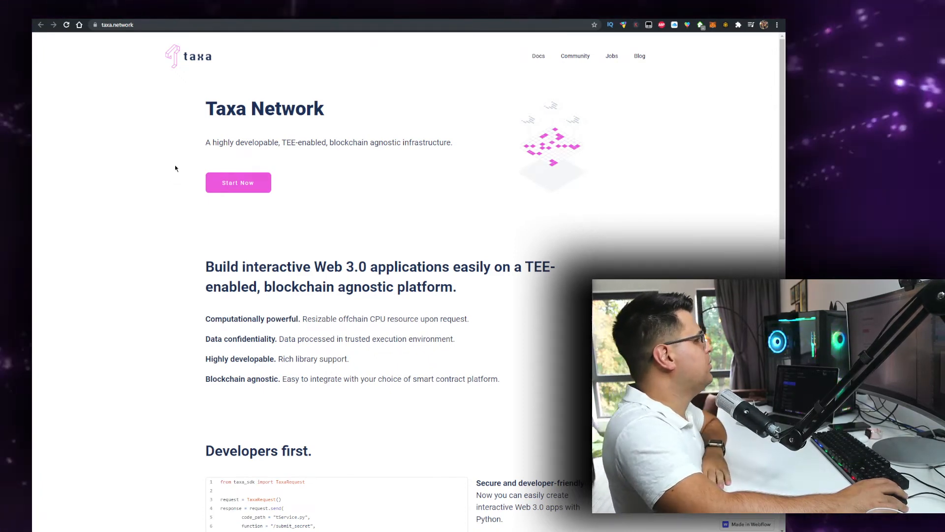
{"action": "mouse_move", "coordinate": [213, 231]}
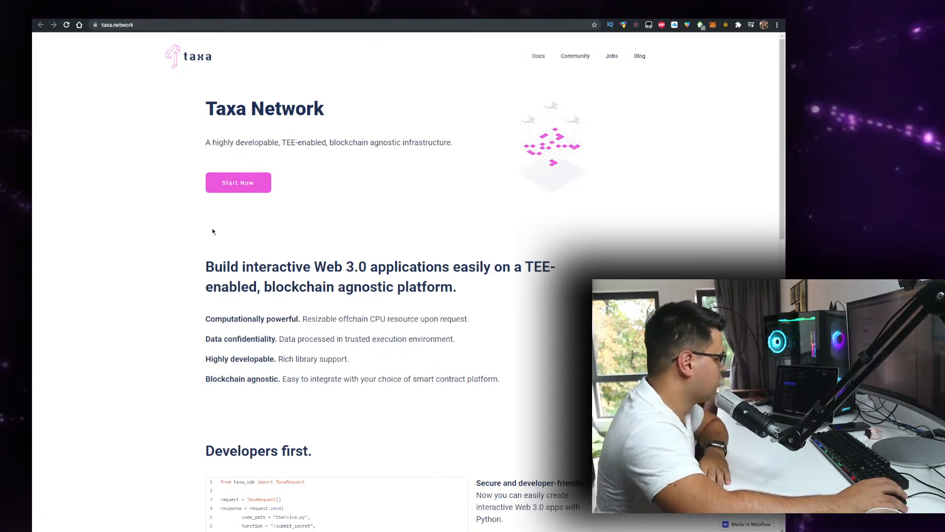
{"action": "mouse_move", "coordinate": [218, 245]}
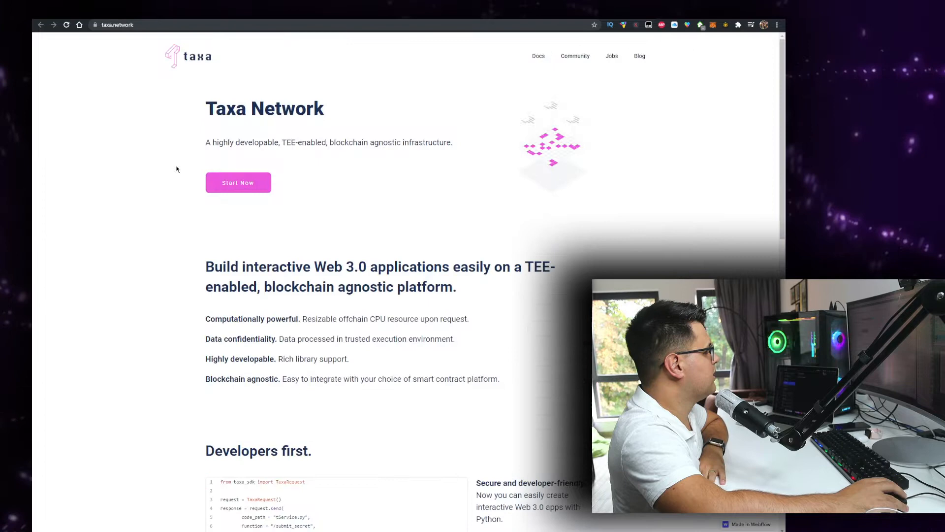
Review the homepage's TEE-enabled Web 3.0 features and the Python 'Developers first' code sample.
{"action": "scroll", "scroll_direction": "down", "scroll_amount": 3}
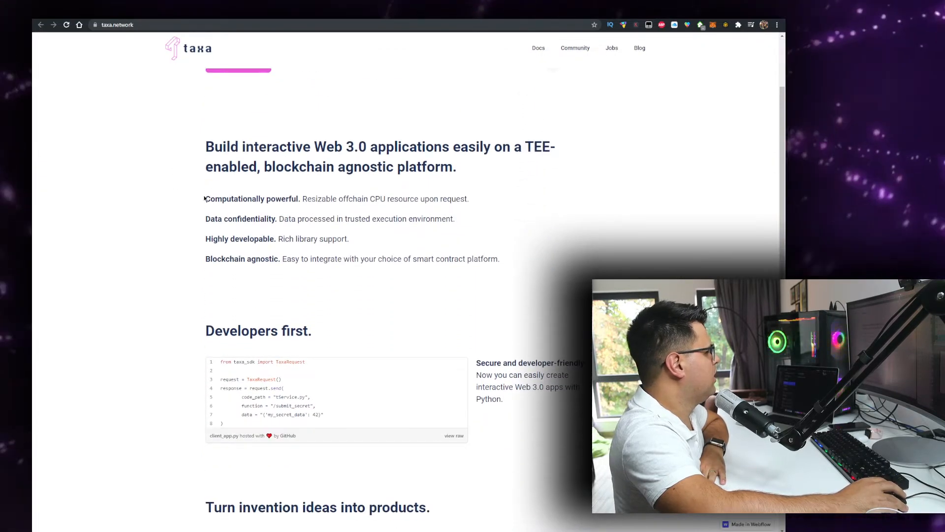
{"action": "mouse_move", "coordinate": [328, 199]}
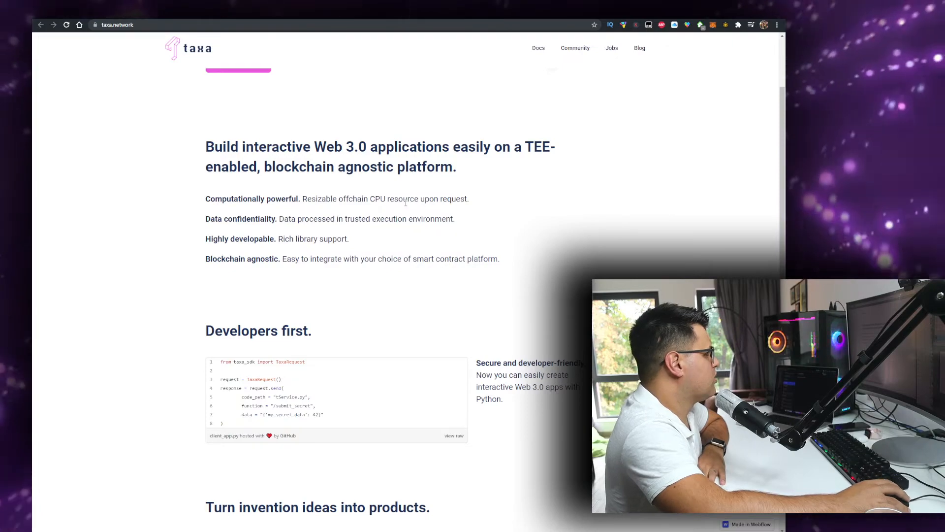
{"action": "scroll", "scroll_direction": "down", "scroll_amount": 3}
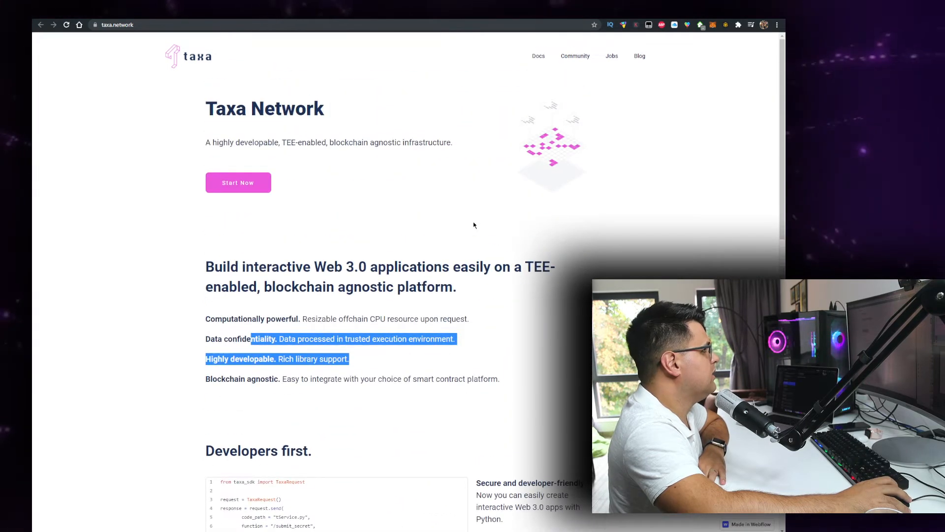
{"action": "left_click", "coordinate": [611, 55]}
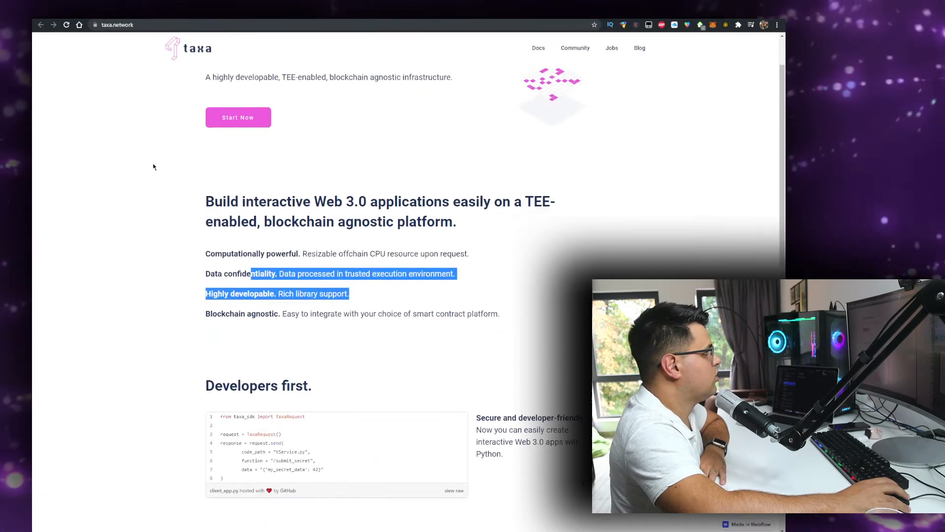
{"action": "scroll", "scroll_direction": "down", "scroll_amount": 3}
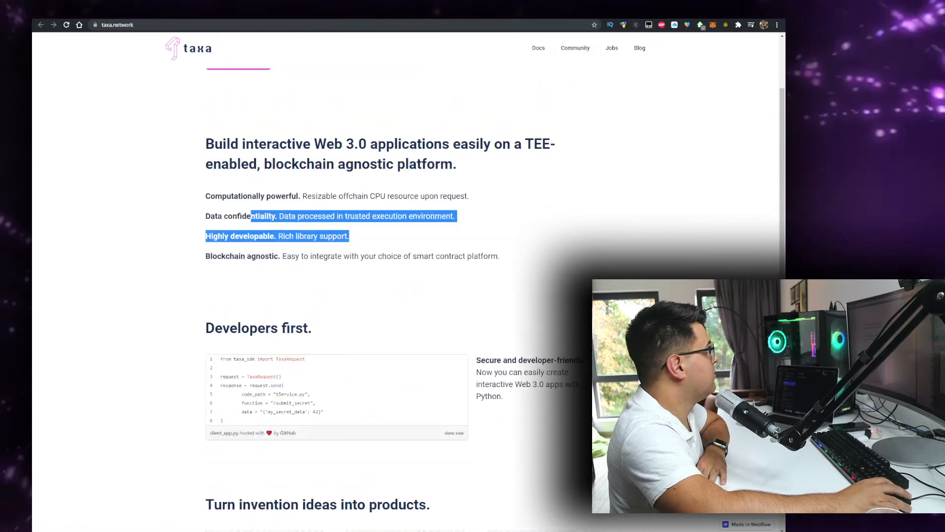
{"action": "left_click", "coordinate": [116, 24]}
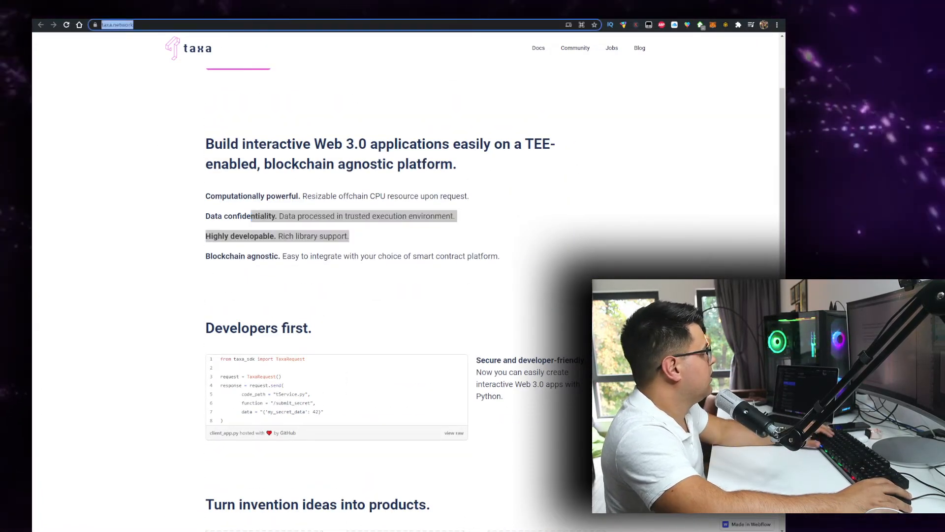
Return to coinmarketcap.com/currencies/taxa-token/ and show the 1D TXT-to-USD price chart.
{"action": "type", "text": "coinmarketcap.com/currencies/taxa-token/"}
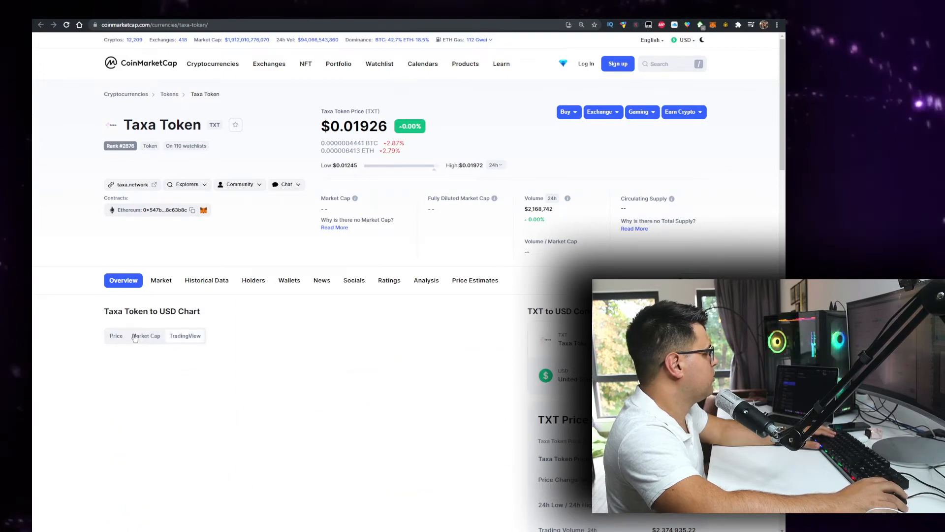
{"action": "left_click", "coordinate": [185, 335]}
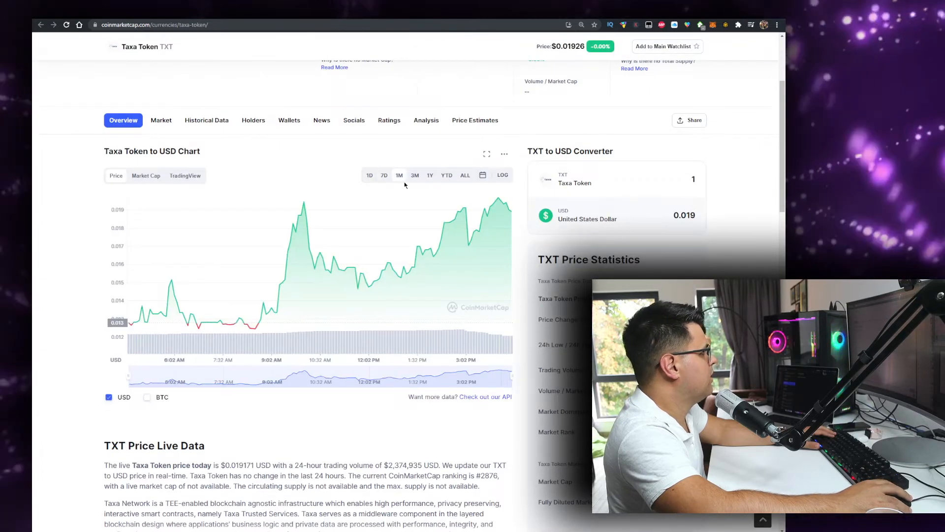
{"action": "left_click", "coordinate": [369, 175]}
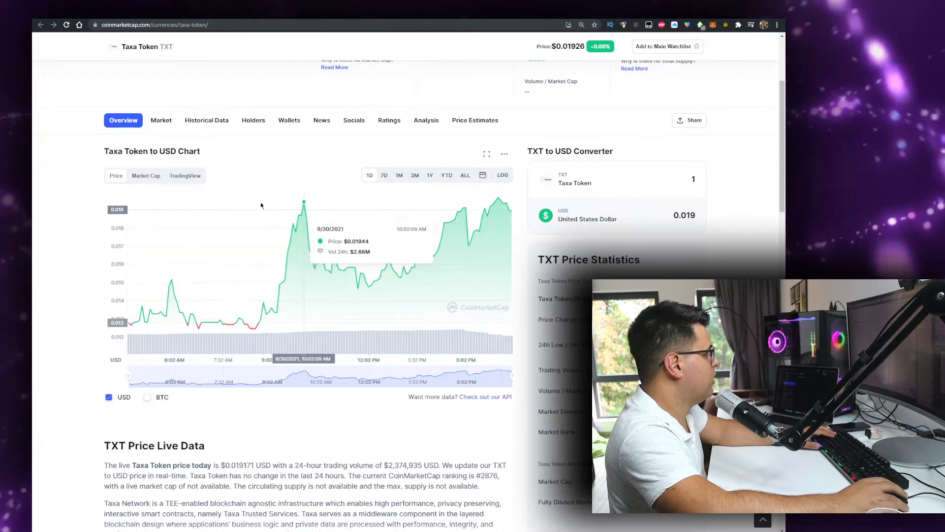
{"action": "mouse_move", "coordinate": [321, 213]}
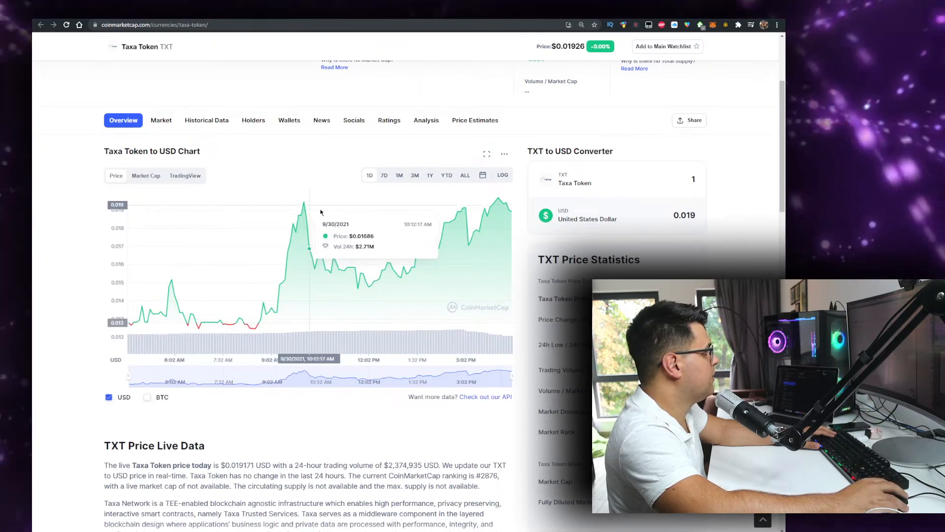
Inspect the one-day chart's prices, climbing to about $0.0195 by 9/30/2021.
{"action": "scroll", "scroll_direction": "up", "scroll_amount": 3}
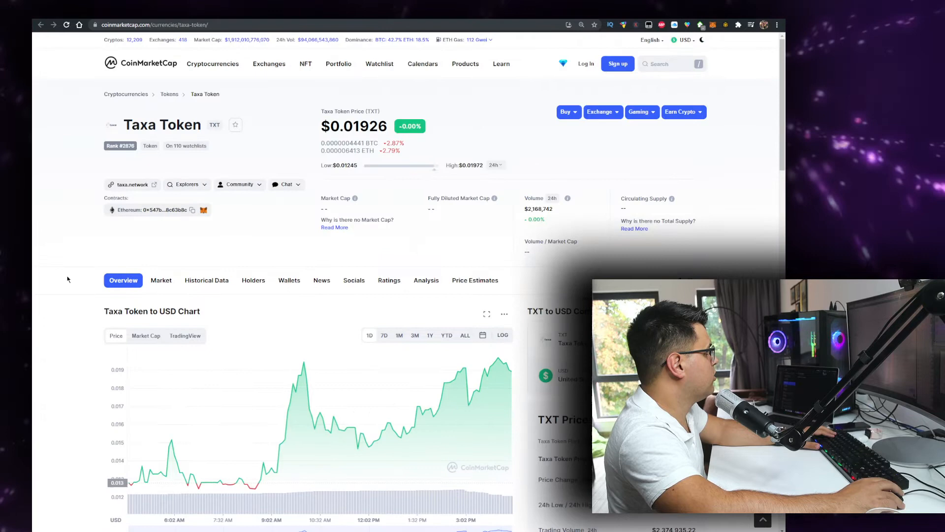
{"action": "scroll", "scroll_direction": "down", "scroll_amount": 3}
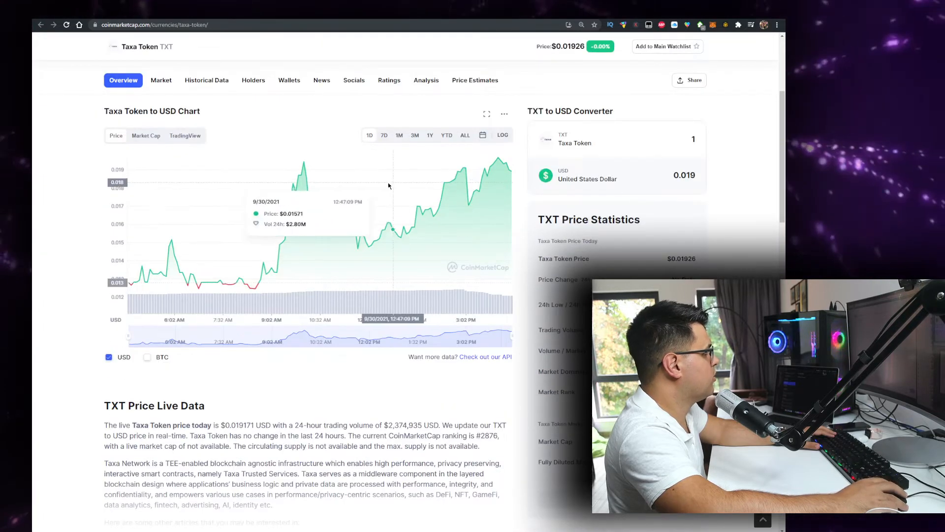
{"action": "mouse_move", "coordinate": [472, 209]}
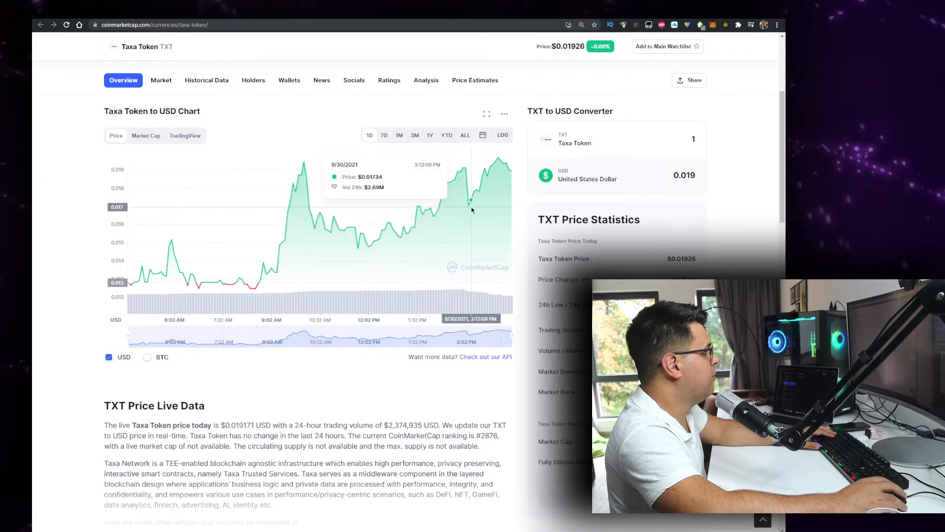
{"action": "mouse_move", "coordinate": [469, 206]}
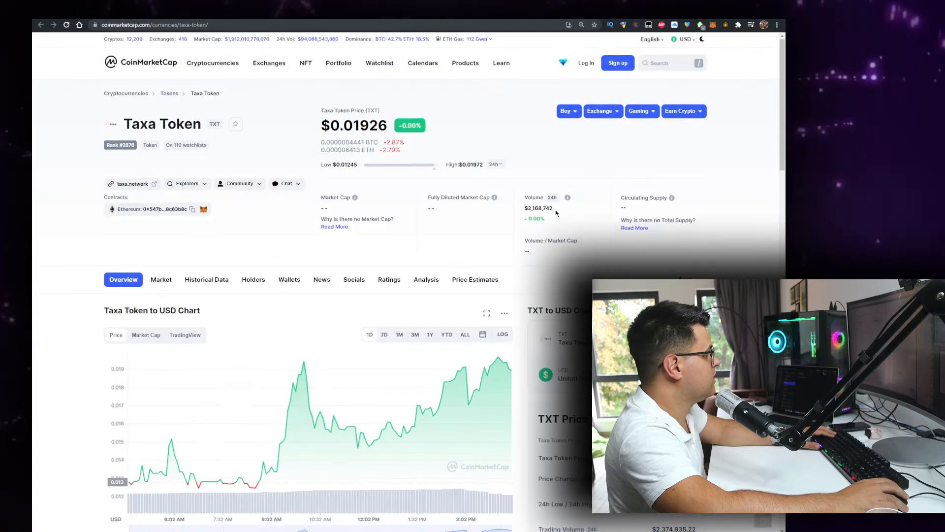
{"action": "scroll", "scroll_direction": "down", "scroll_amount": 3}
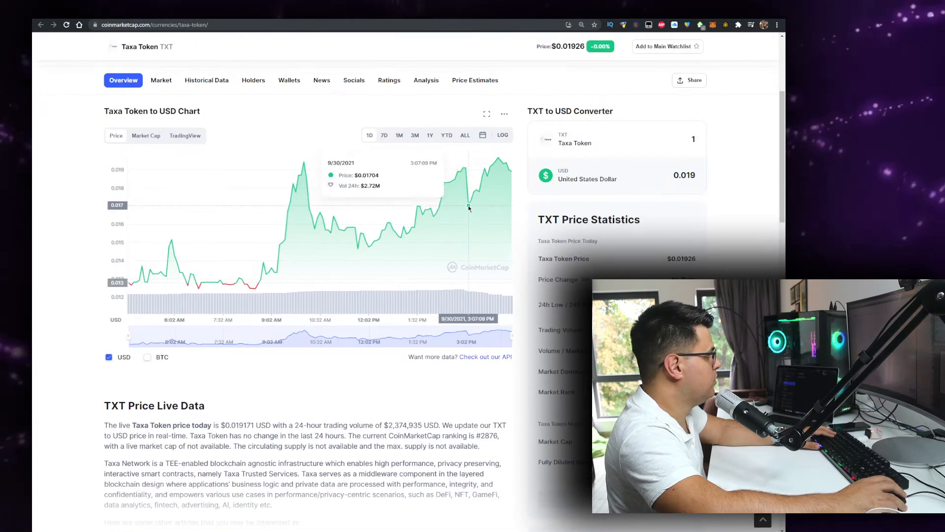
{"action": "mouse_move", "coordinate": [492, 188]}
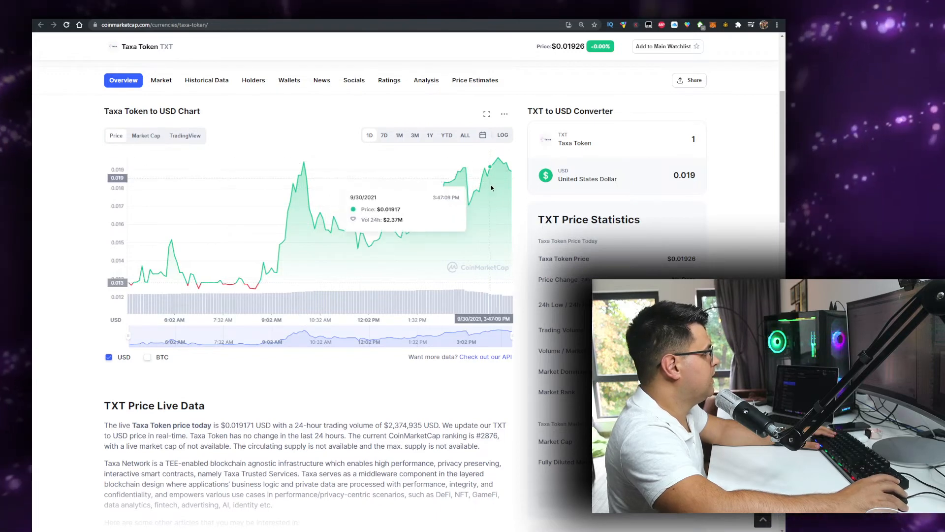
{"action": "mouse_move", "coordinate": [494, 162]}
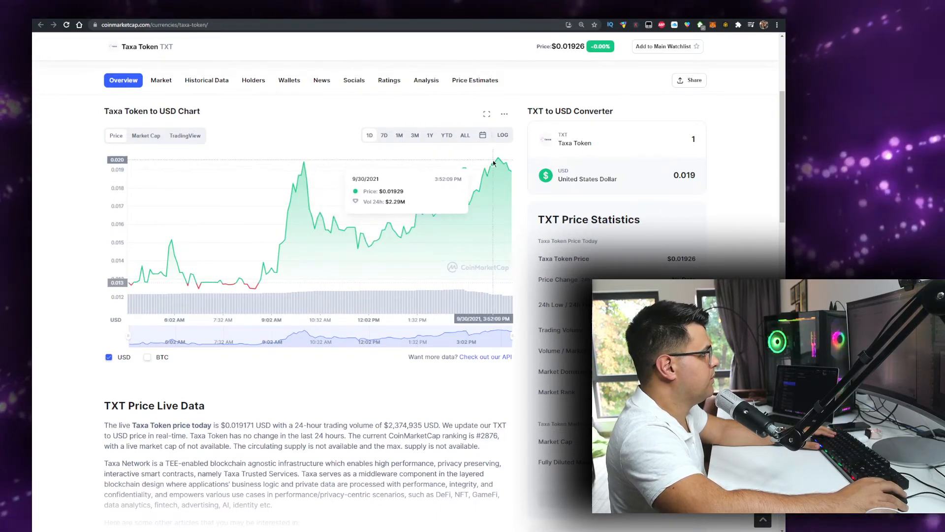
{"action": "mouse_move", "coordinate": [499, 173]}
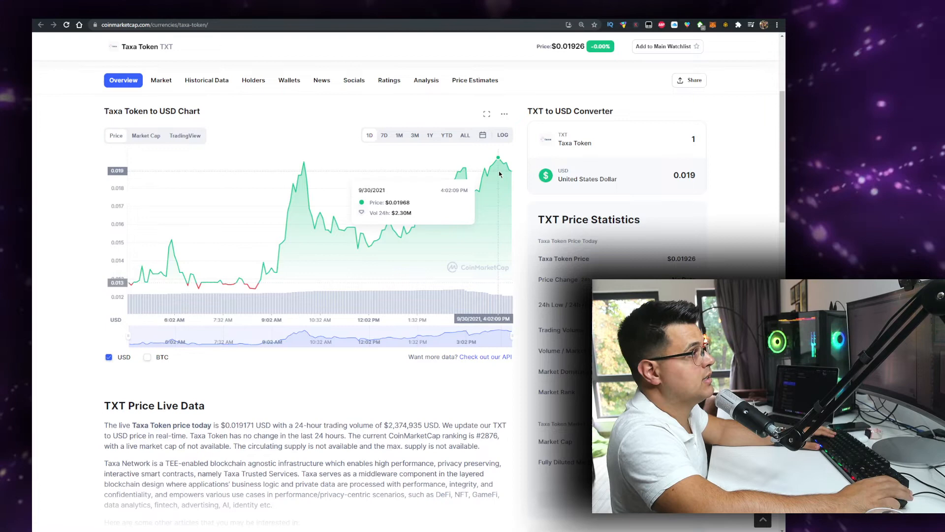
{"action": "mouse_move", "coordinate": [471, 195]}
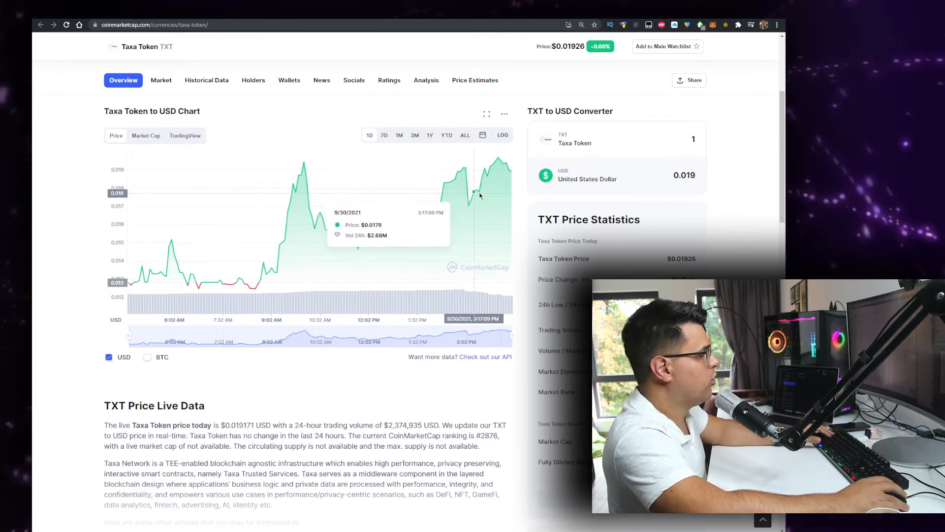
{"action": "mouse_move", "coordinate": [498, 157]}
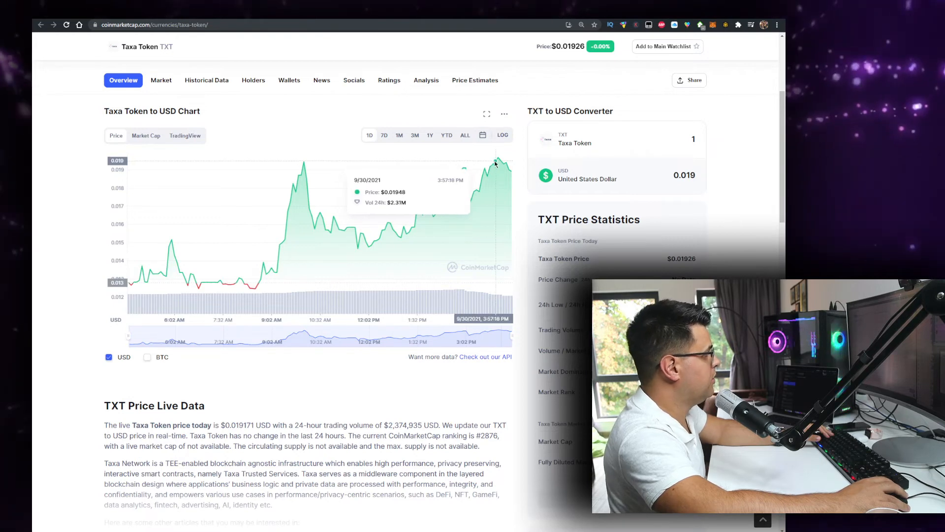
{"action": "mouse_move", "coordinate": [601, 209]}
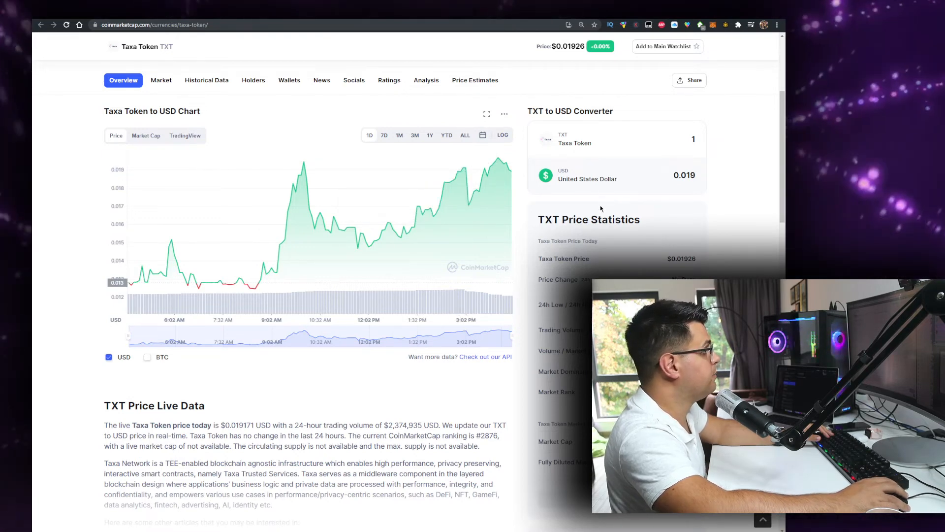
{"action": "mouse_move", "coordinate": [502, 159]}
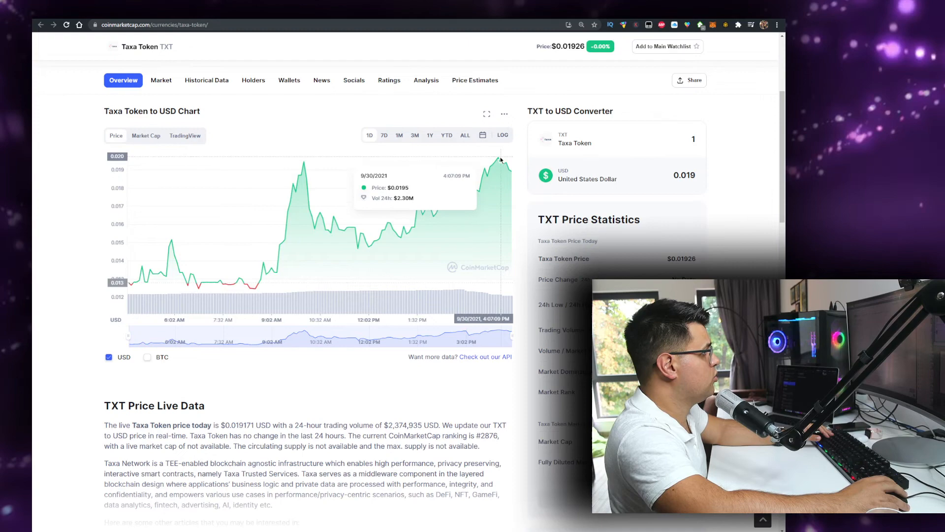
{"action": "scroll", "scroll_direction": "up", "scroll_amount": 3}
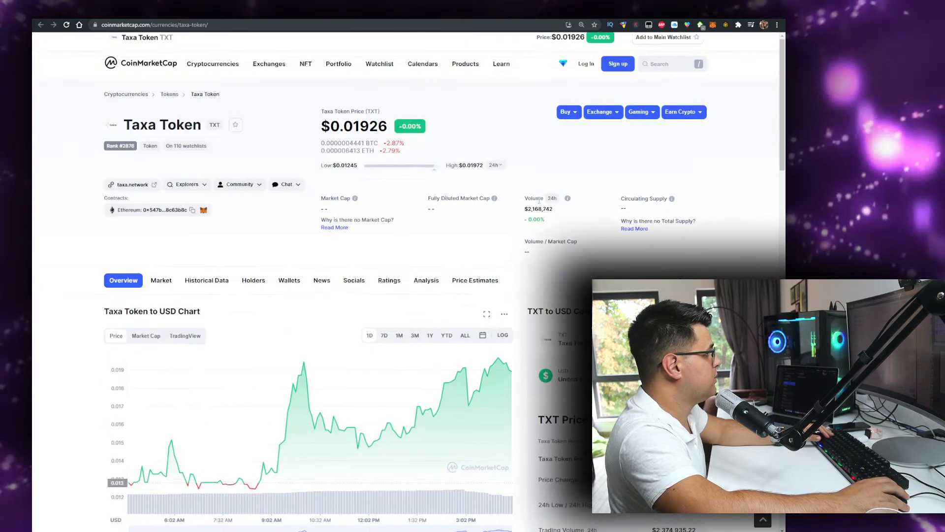
{"action": "scroll", "scroll_direction": "down", "scroll_amount": 3}
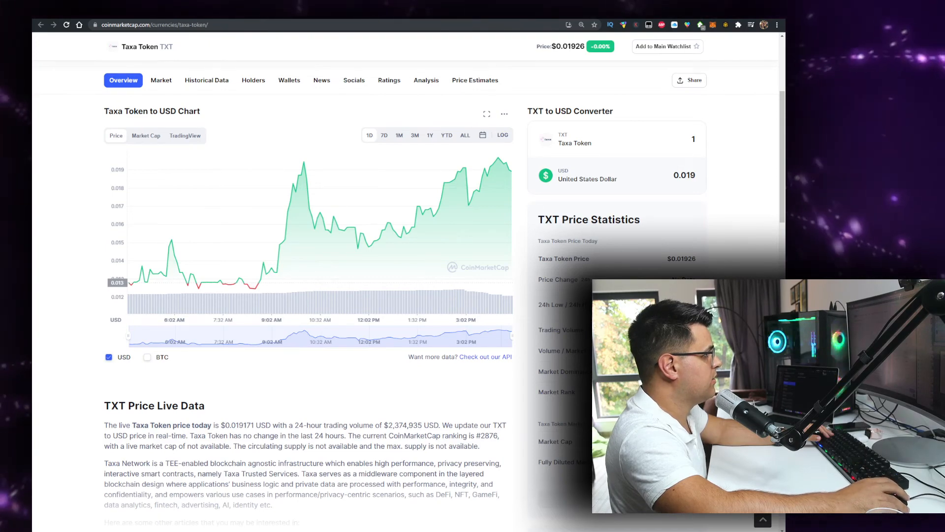
From the Taxa Token Markets list, land on Gate.io's TXT/USDT spot trading page.
{"action": "scroll", "scroll_direction": "down", "scroll_amount": 3}
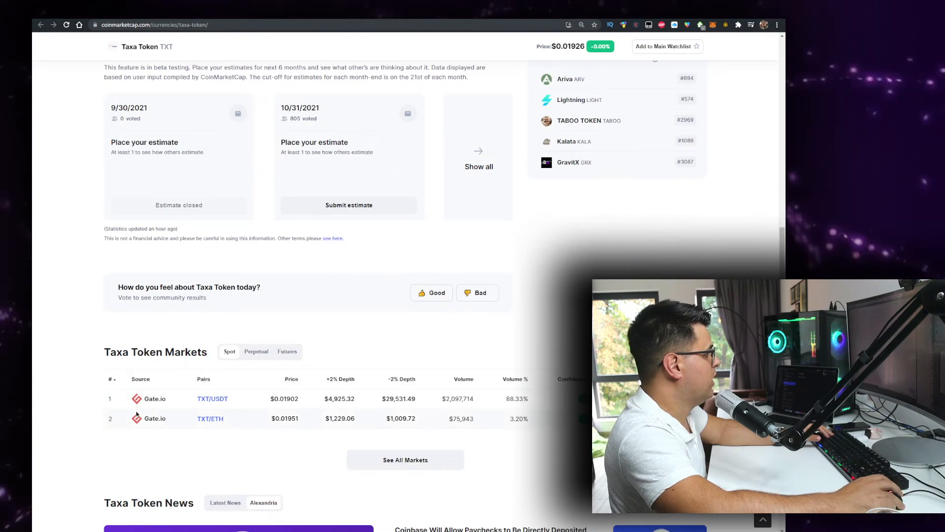
{"action": "left_click", "coordinate": [213, 398]}
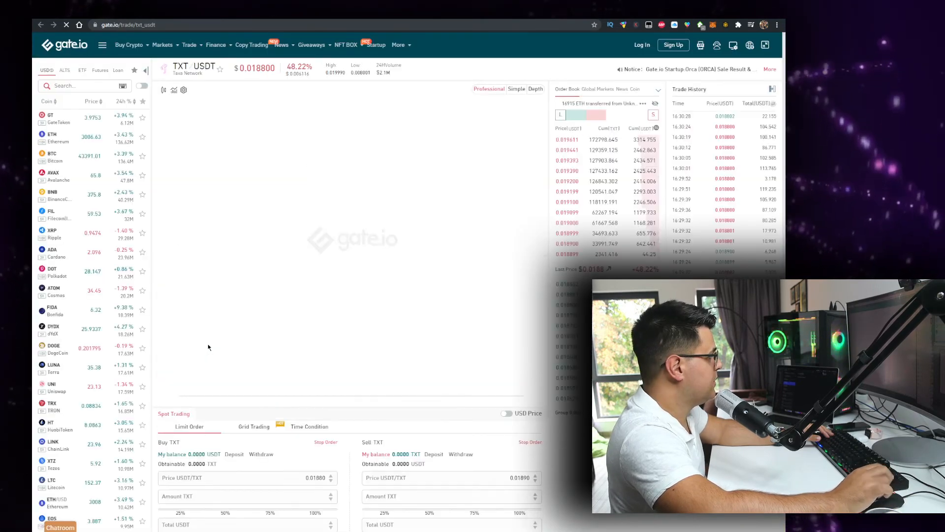